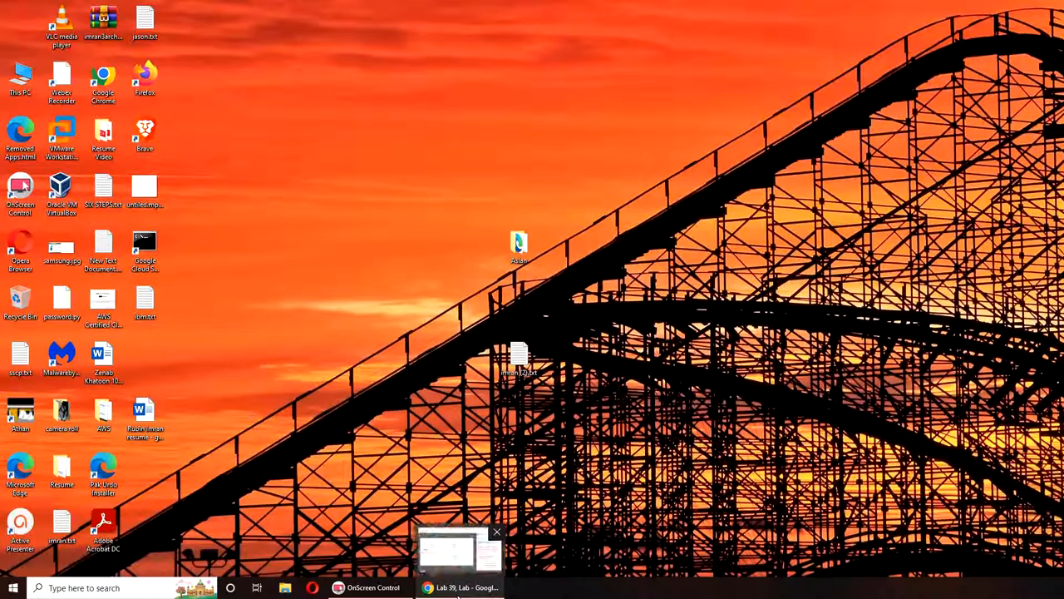
Step: Bring the Chrome 'Lab 39, Lab' window with the uCertify RADIUS lab to the front
click(453, 587)
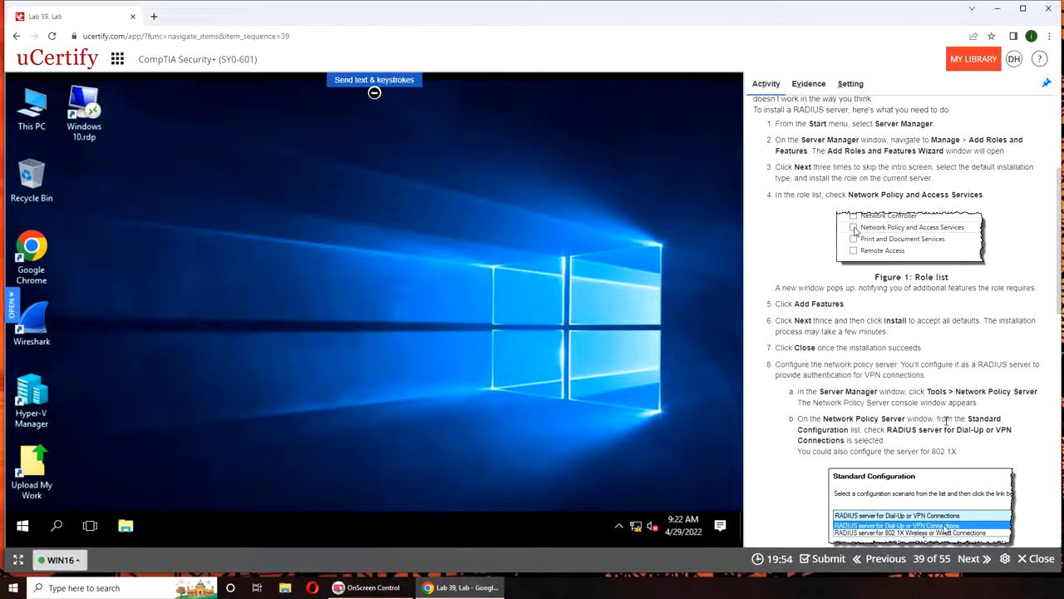
Step: Scroll through the RADIUS server installation instructions in the lab pane
scroll(down, 3)
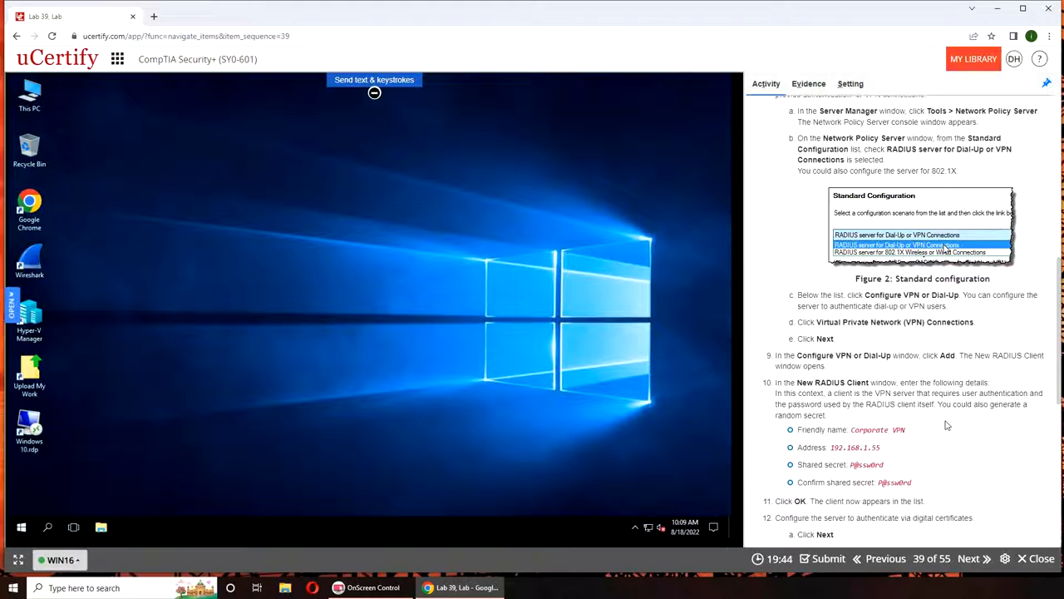
scroll(down, 3)
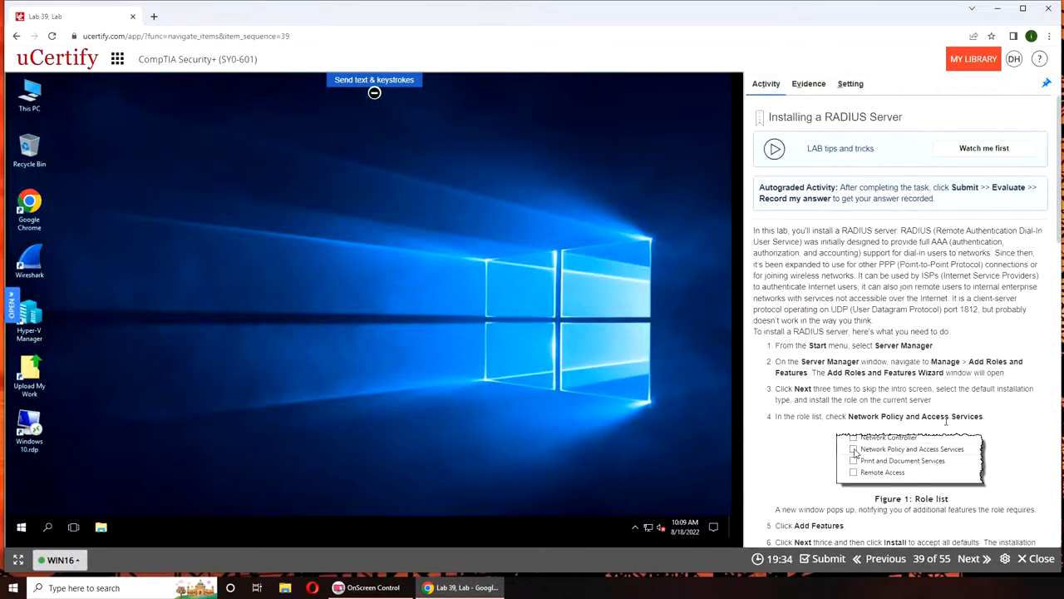
scroll(down, 3)
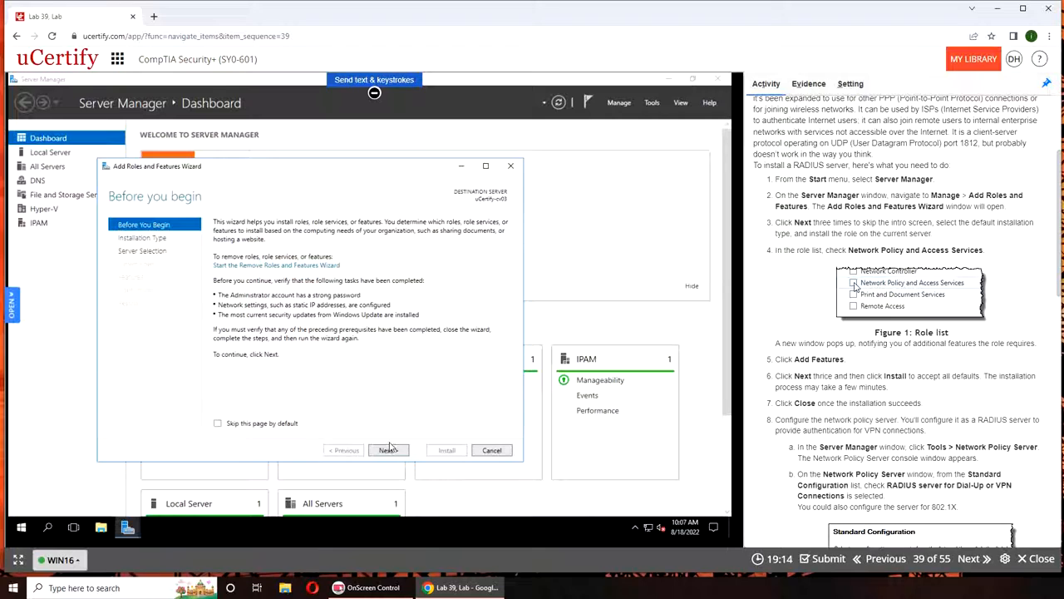
Step: Advance to Server Roles and select Network Policy and Access Services with its management tools
click(390, 449)
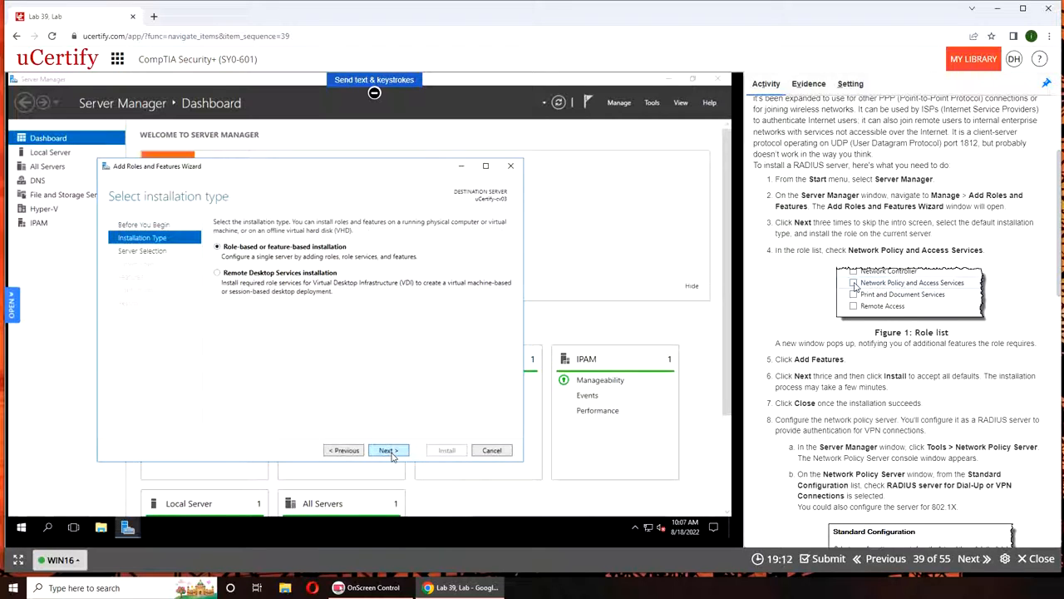
click(387, 449)
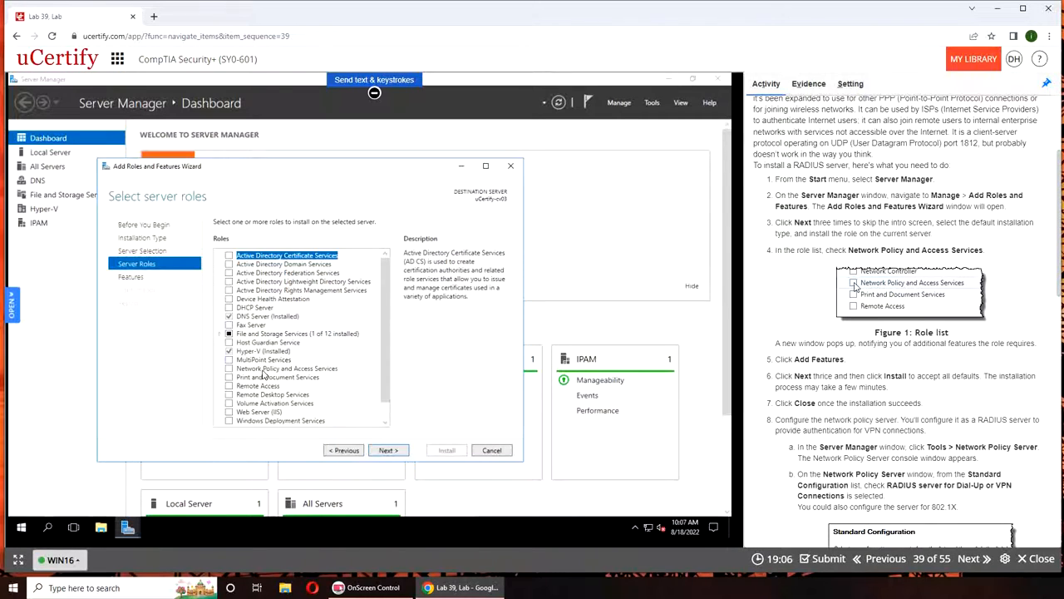
click(229, 367)
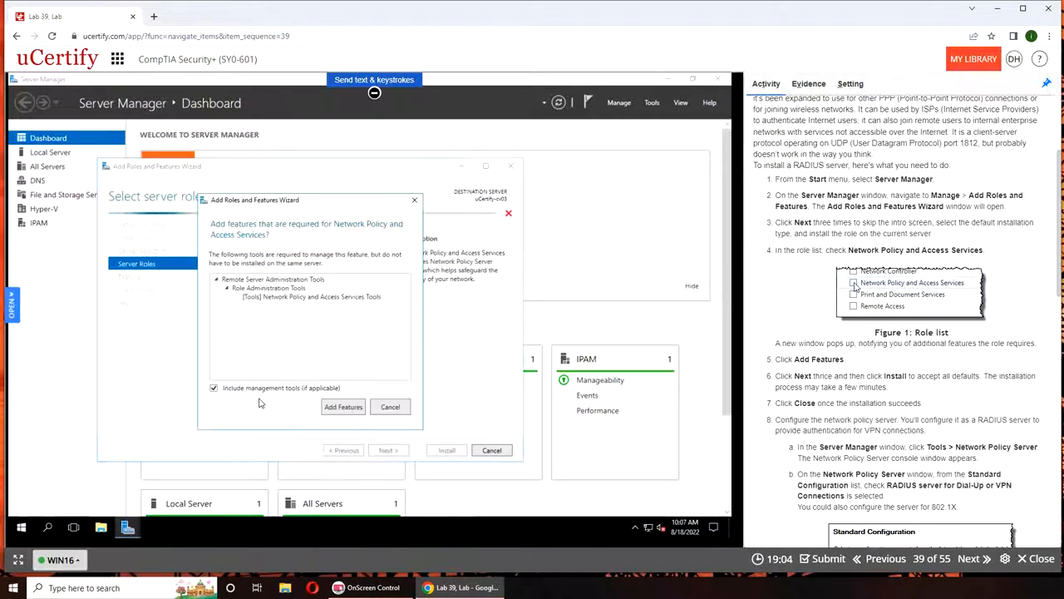
click(342, 406)
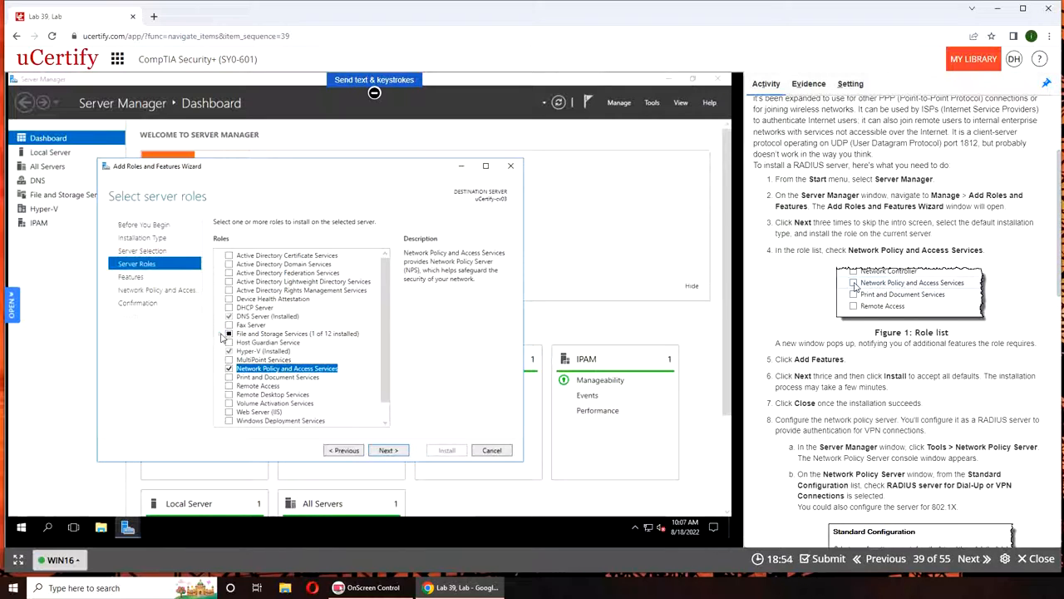
click(230, 332)
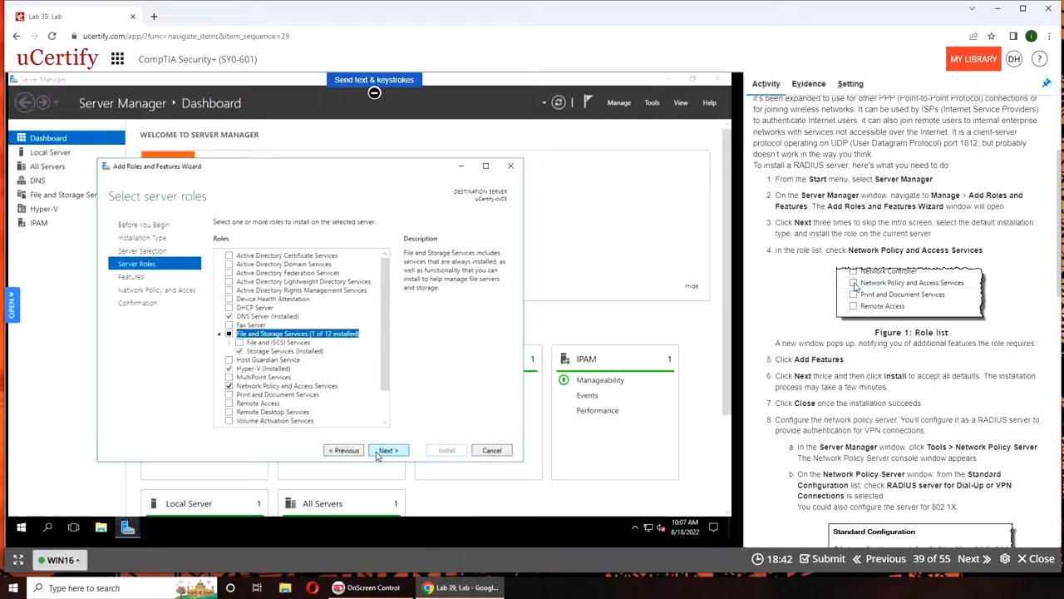
Step: Continue through Features and NPAS pages and start installing the selected role
click(387, 449)
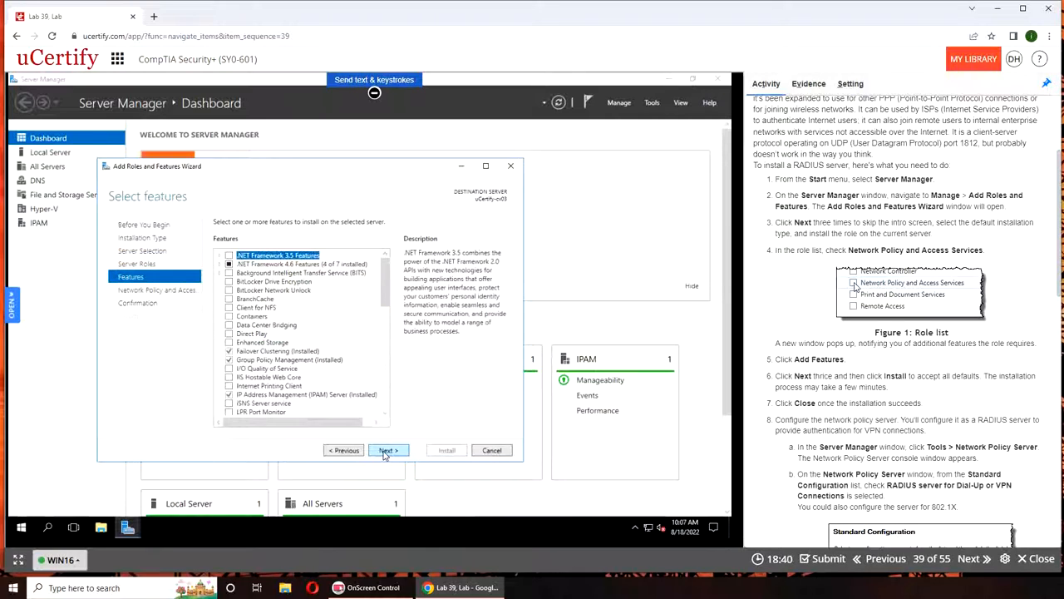
click(389, 449)
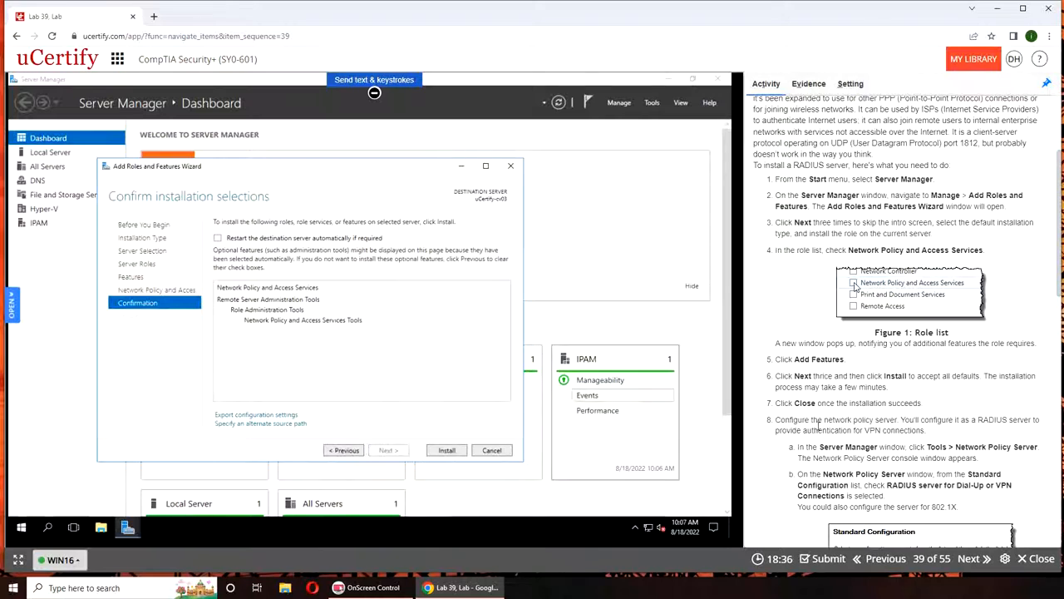
scroll(down, 3)
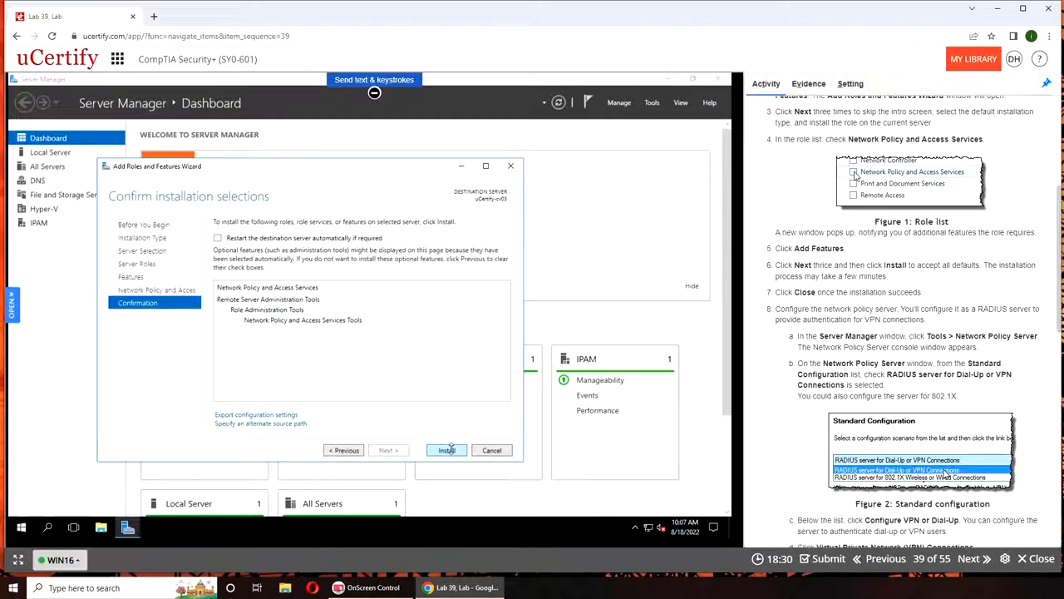
click(445, 449)
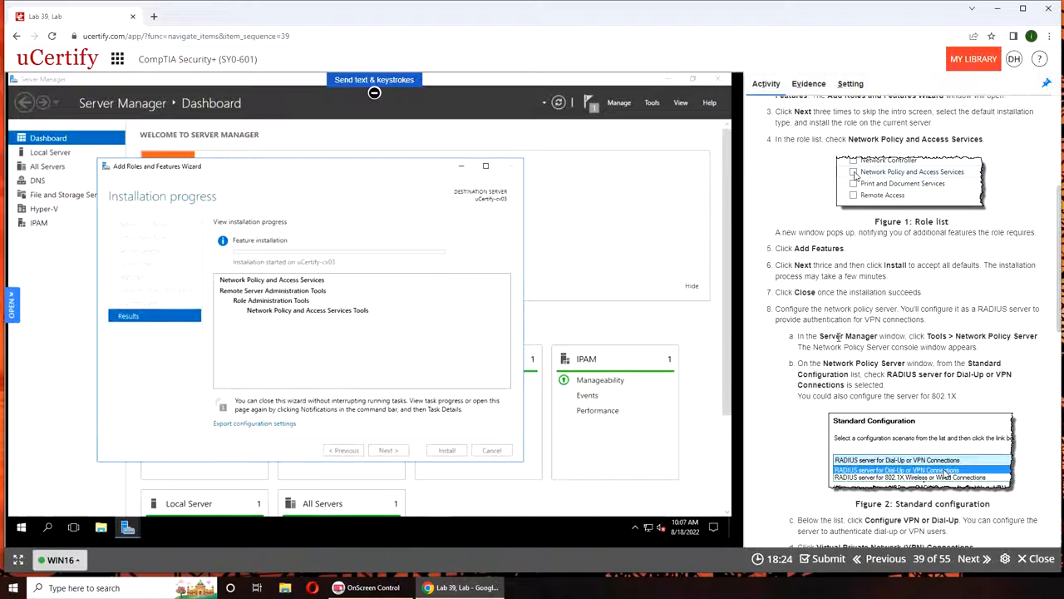
Step: Scroll the lab instructions while the NPAS installation progresses
scroll(down, 3)
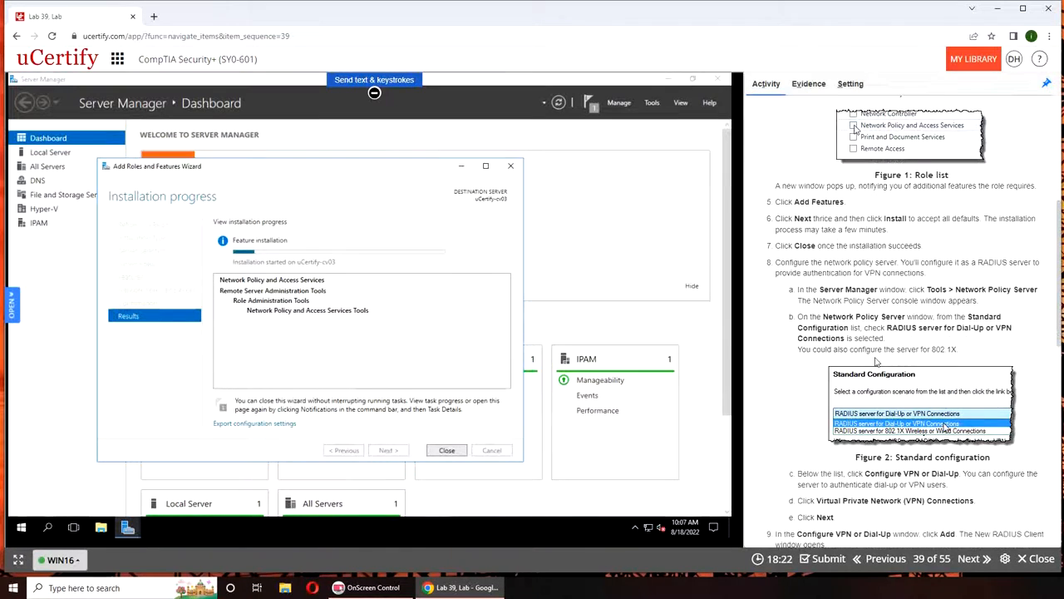
scroll(down, 3)
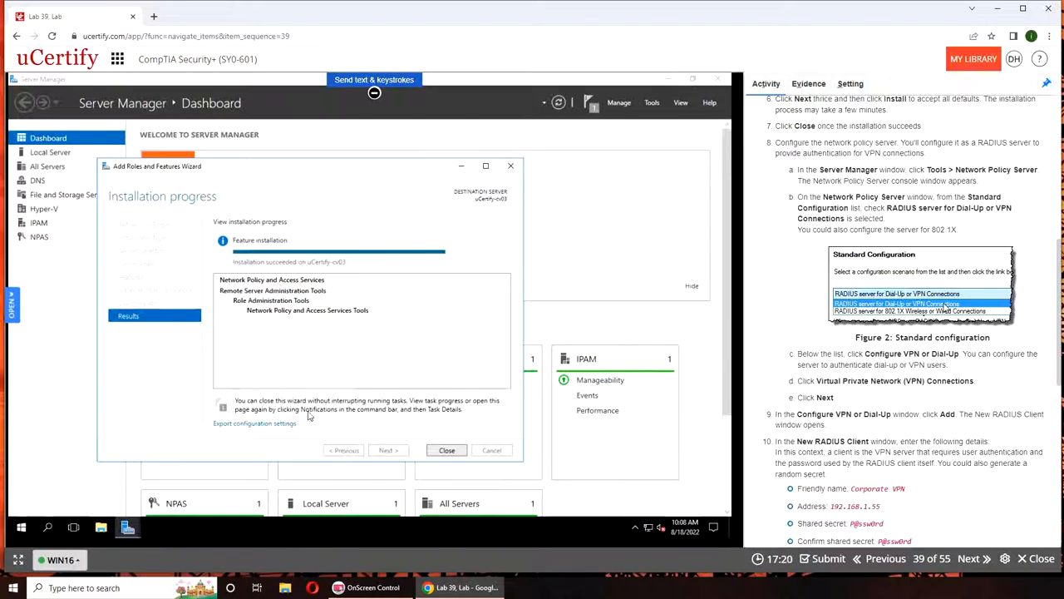
mouse_move(327, 267)
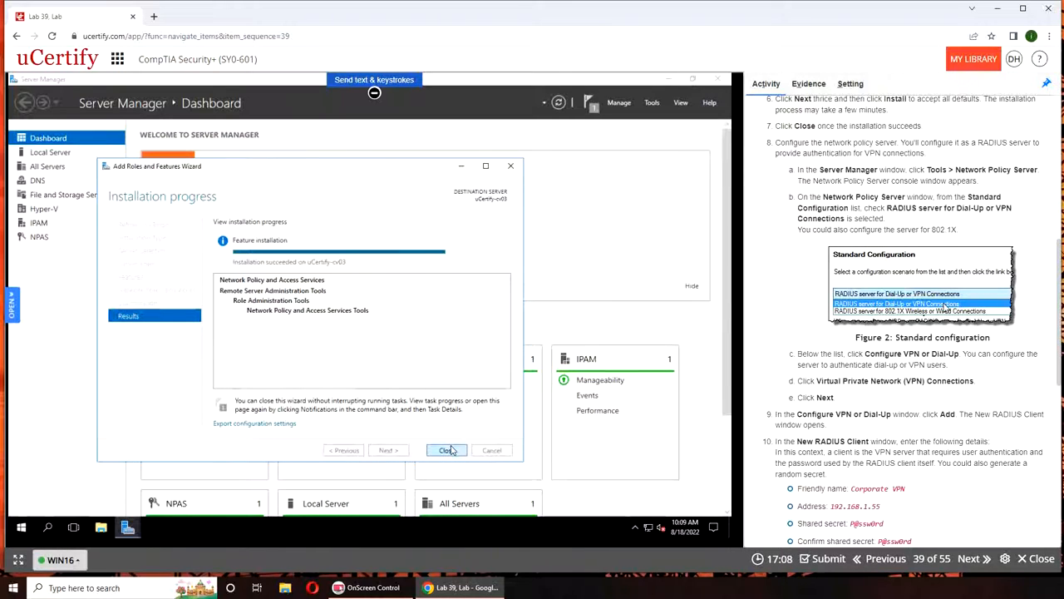
Step: Close the finished Add Roles and Features Wizard
click(446, 449)
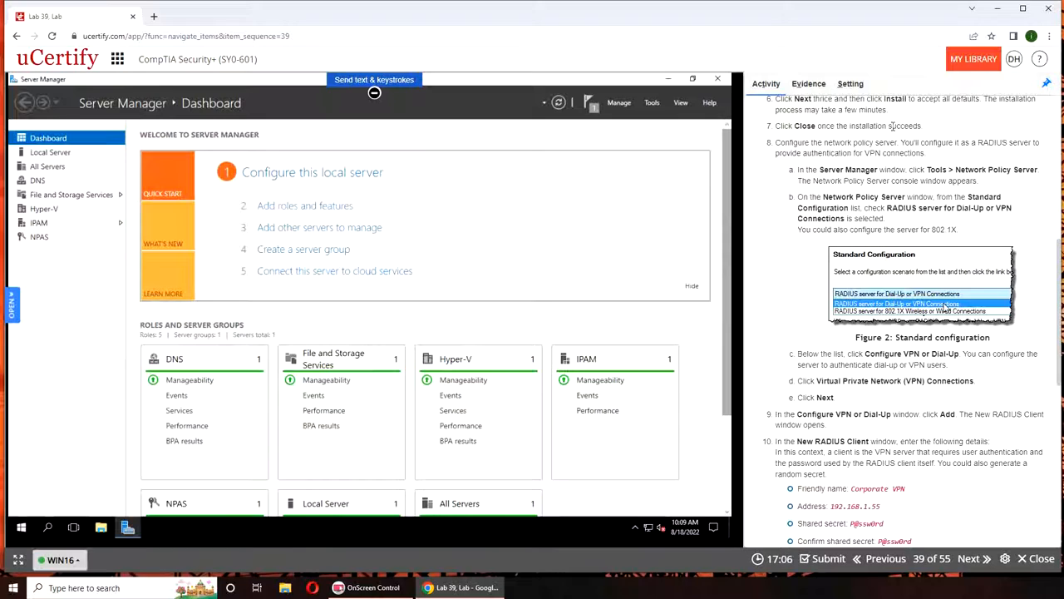
mouse_move(934, 146)
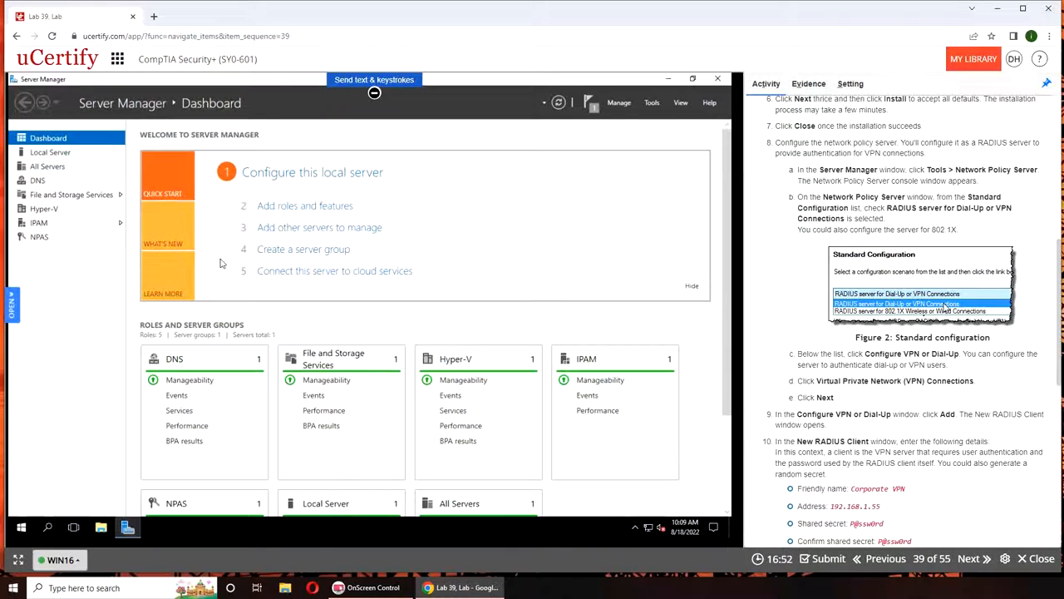
mouse_move(652, 110)
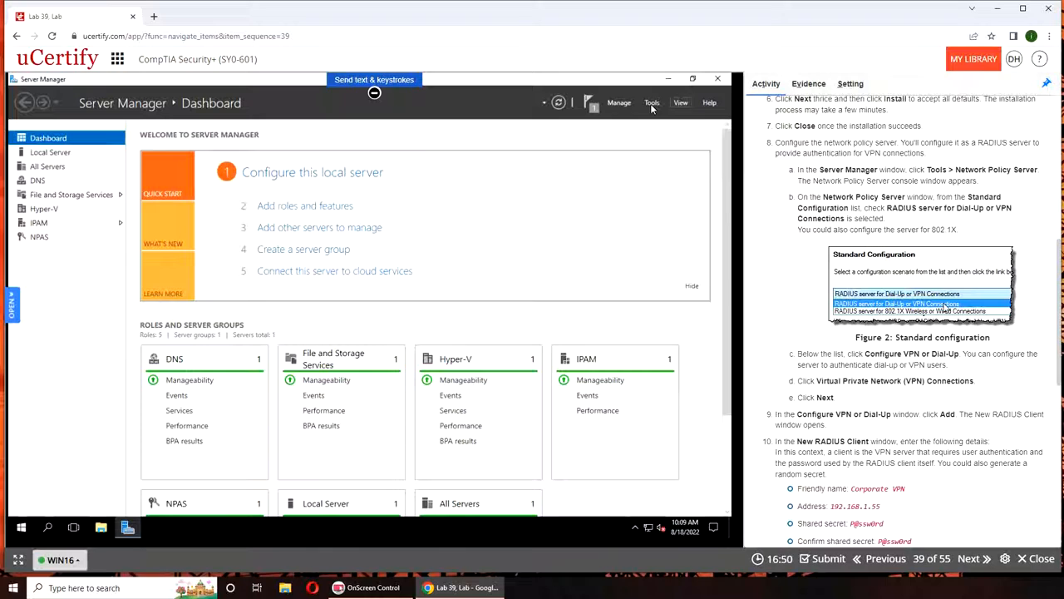
Step: Show Server Manager's Tools menu listing Network Policy Server
click(651, 103)
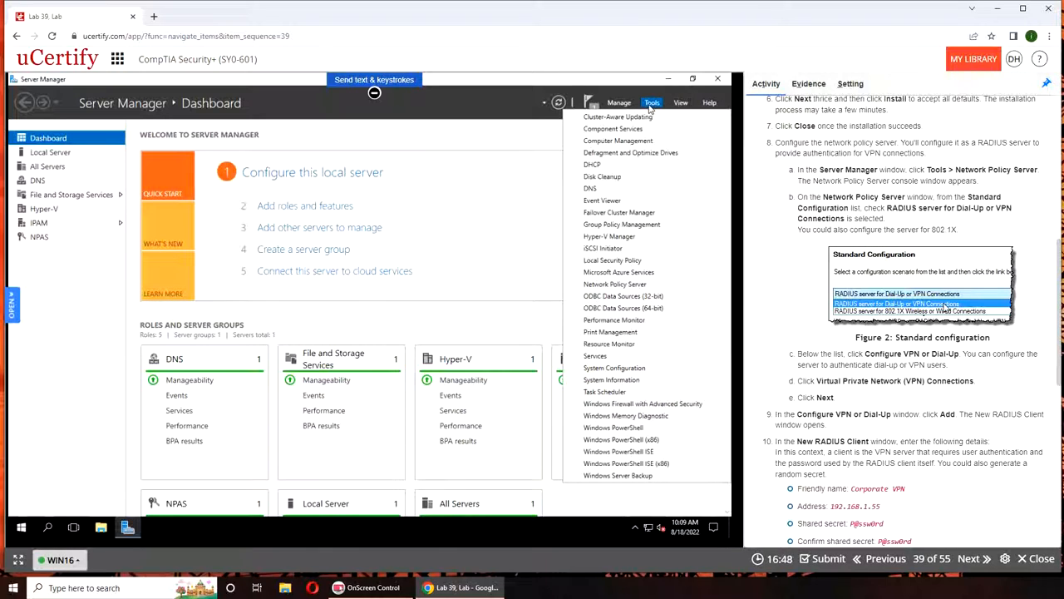
mouse_move(614, 319)
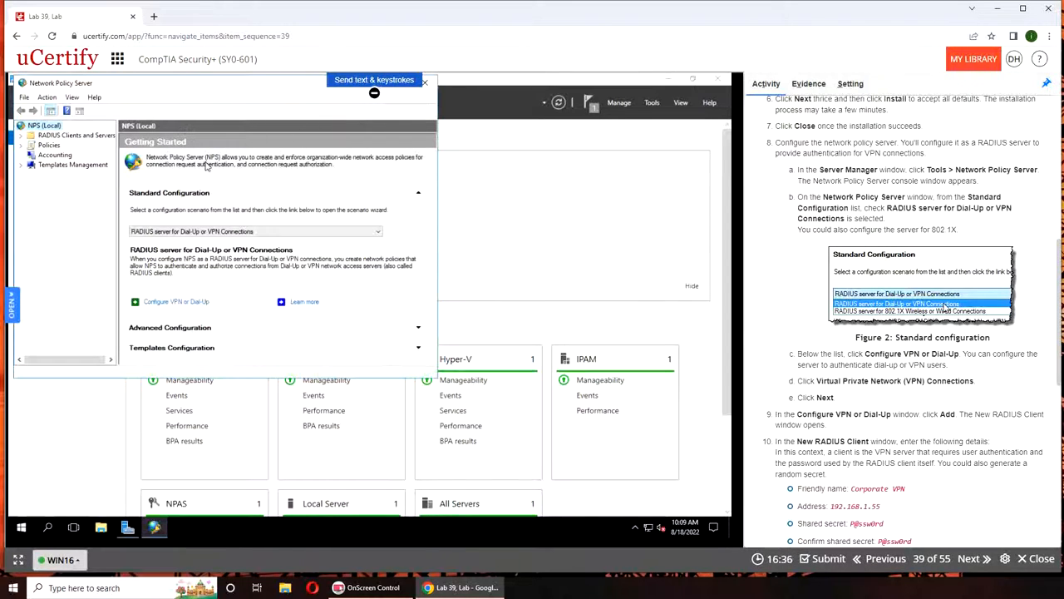
mouse_move(105, 148)
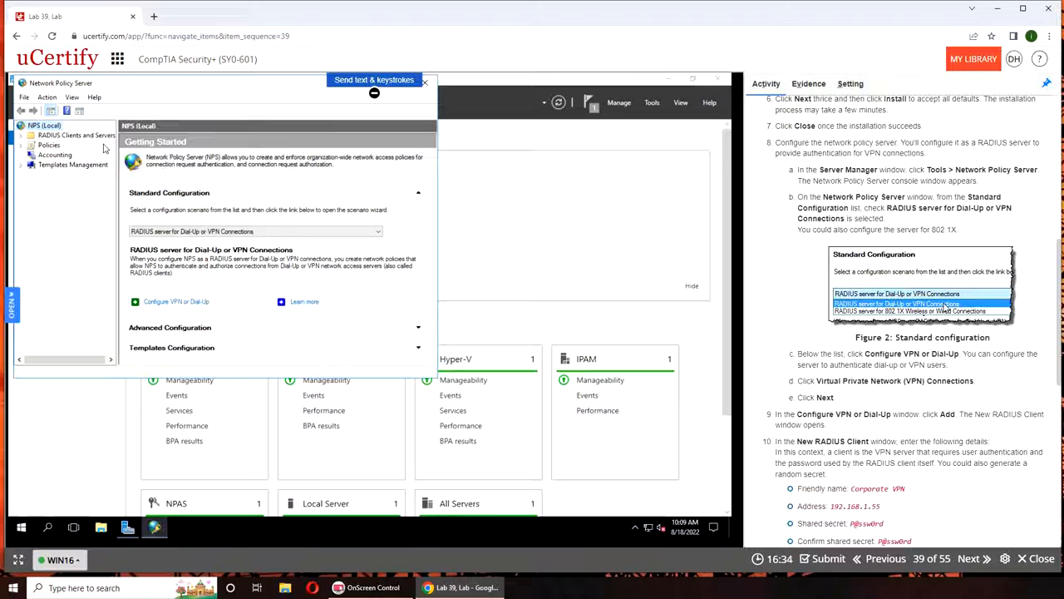
mouse_move(123, 153)
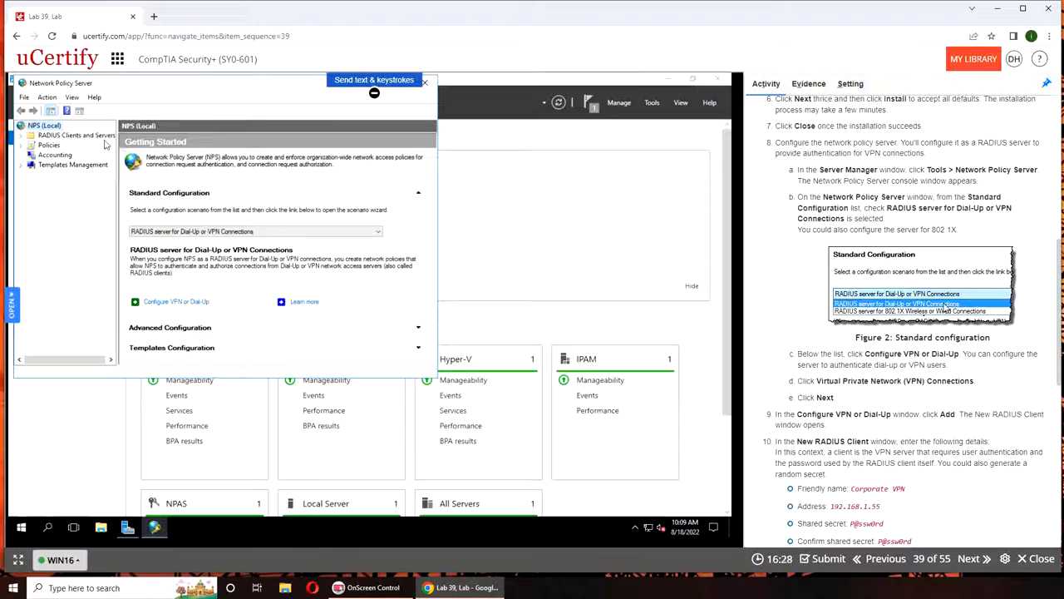
mouse_move(113, 157)
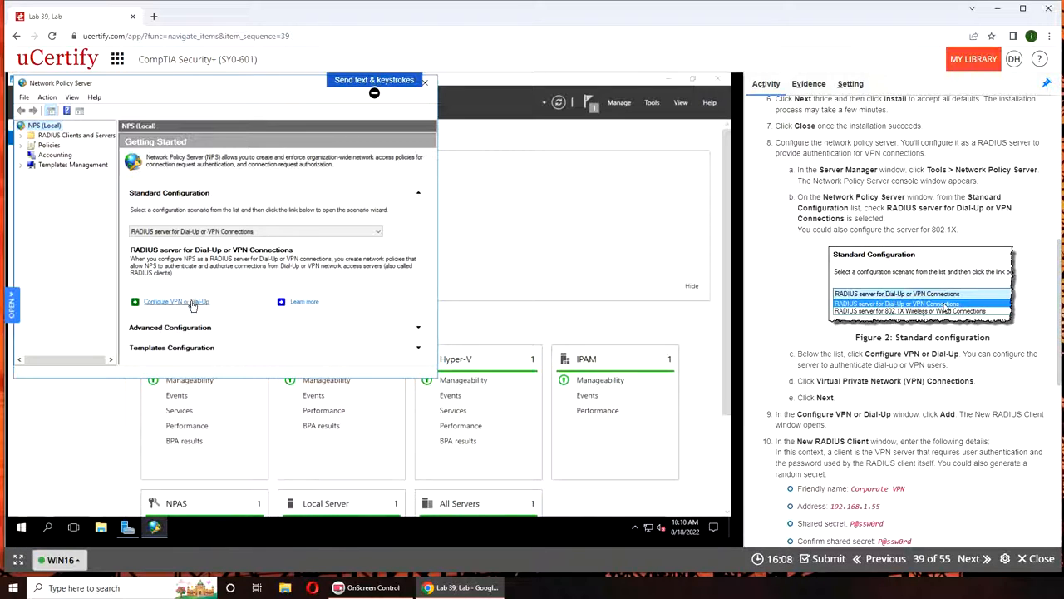
click(169, 303)
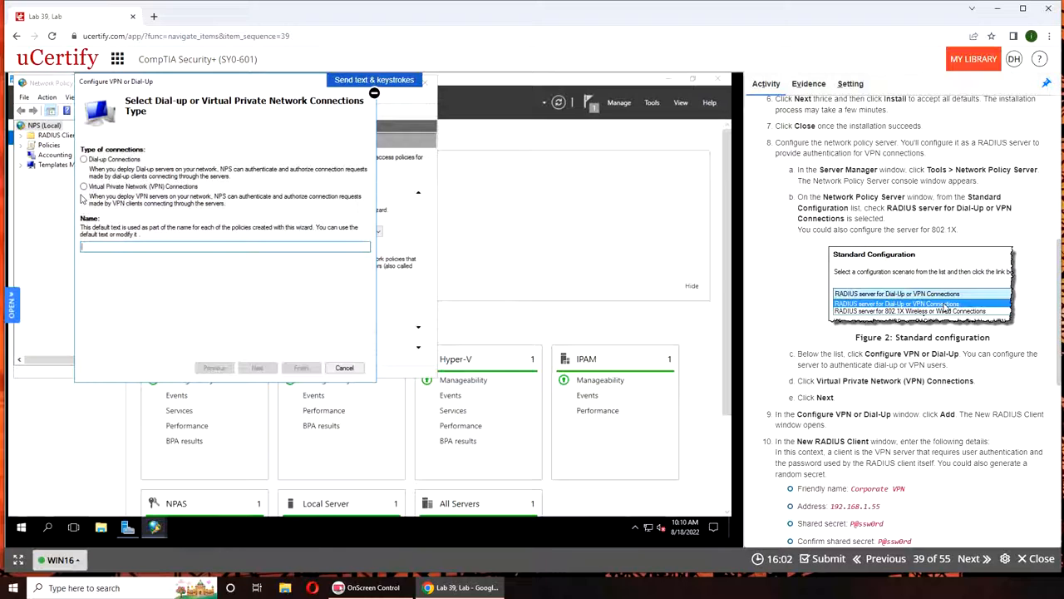
Step: Choose Virtual Private Network (VPN) Connections and continue to the RADIUS clients step
click(83, 186)
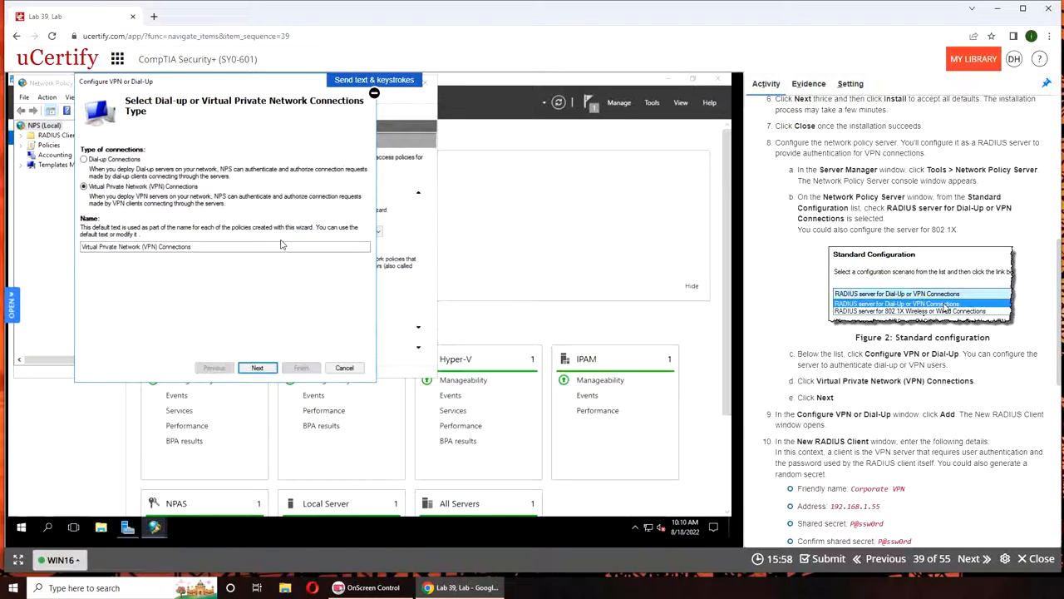
mouse_move(306, 281)
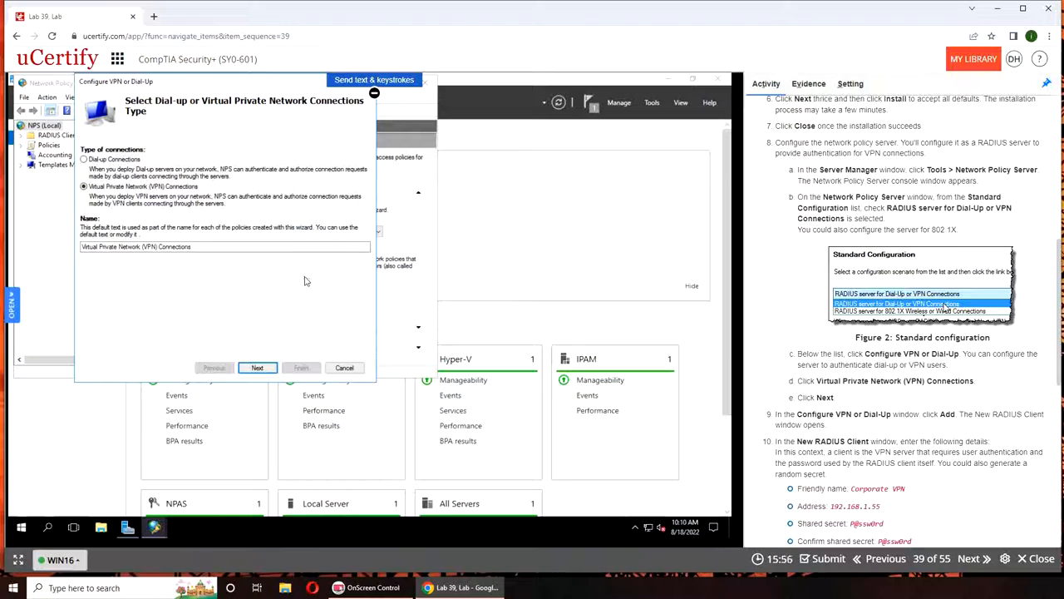
mouse_move(269, 331)
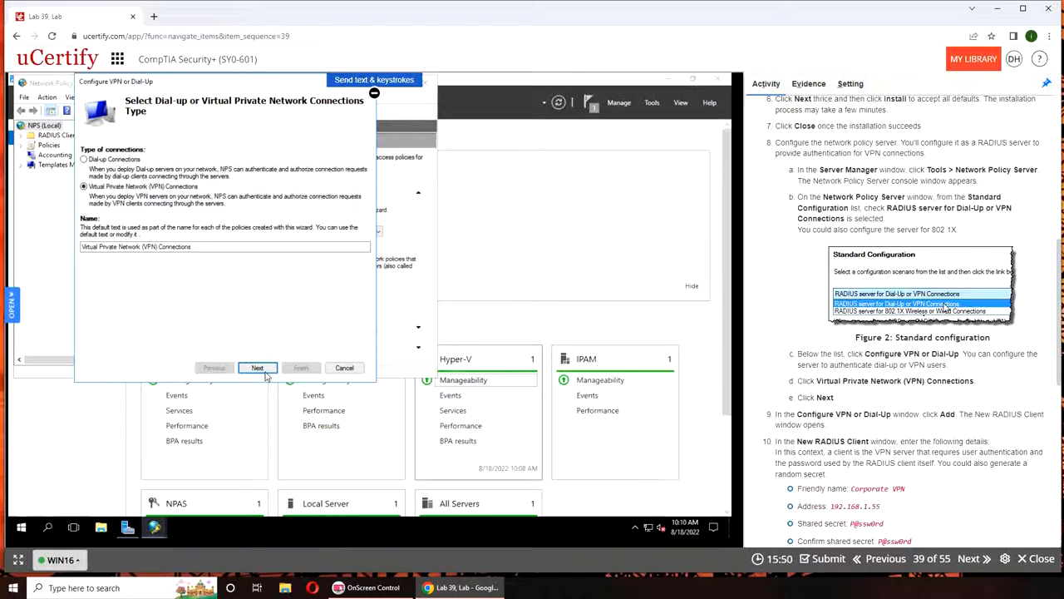
click(256, 368)
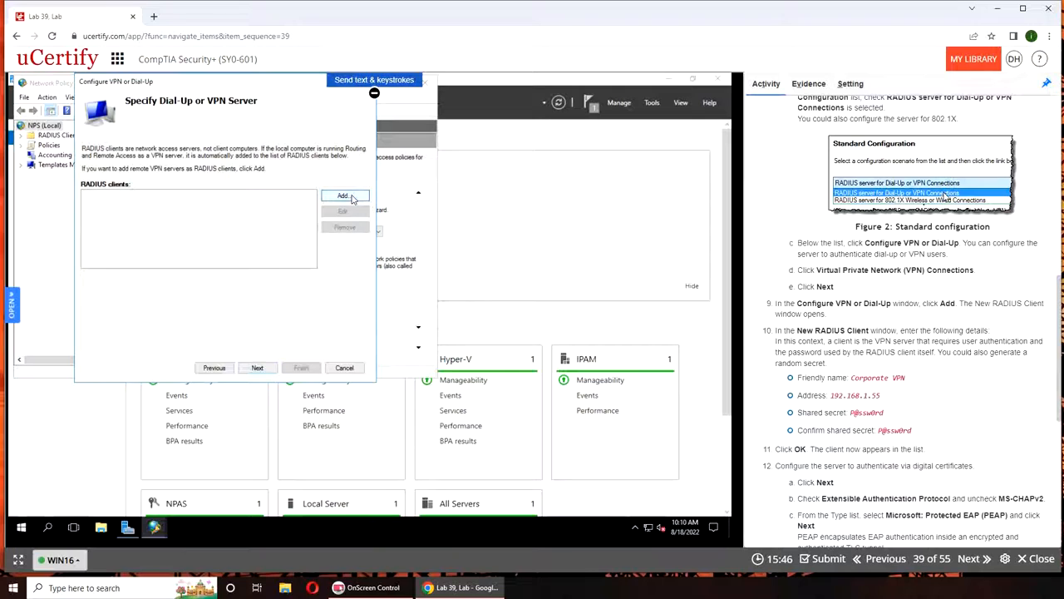
click(346, 196)
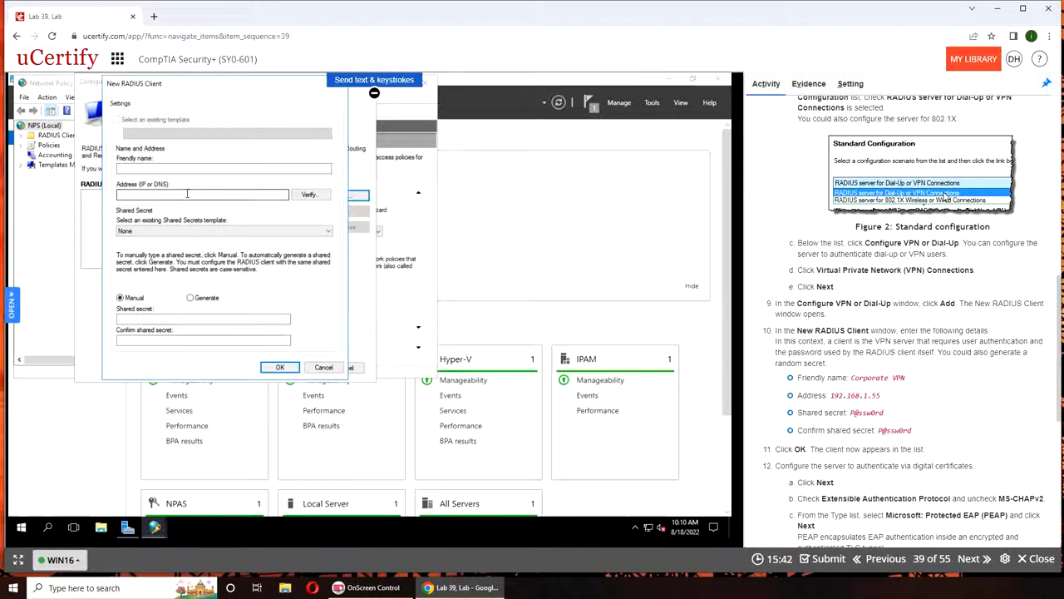
click(223, 168)
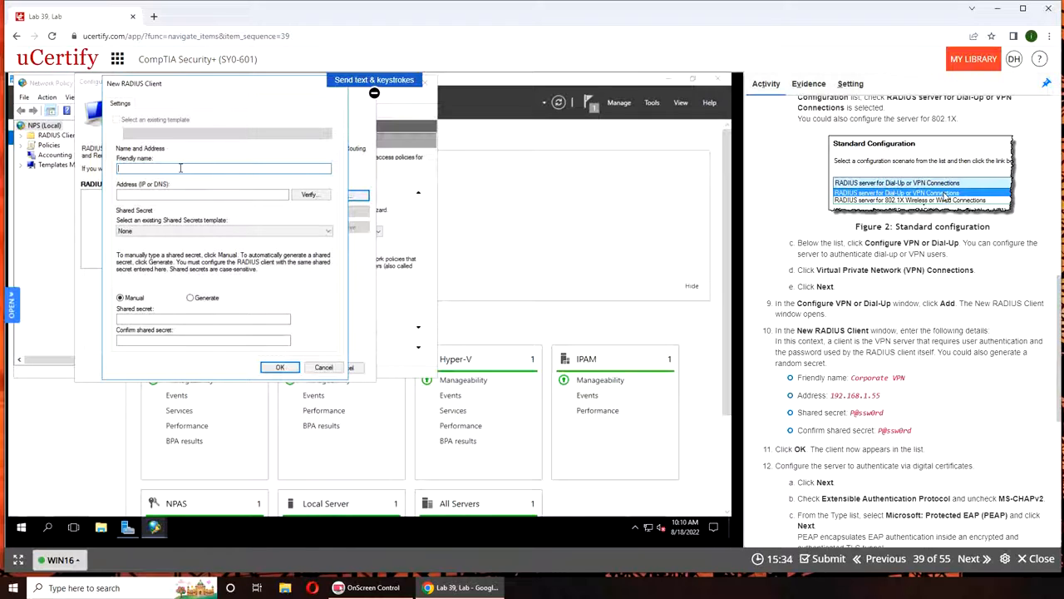
text(Corporate VPN)
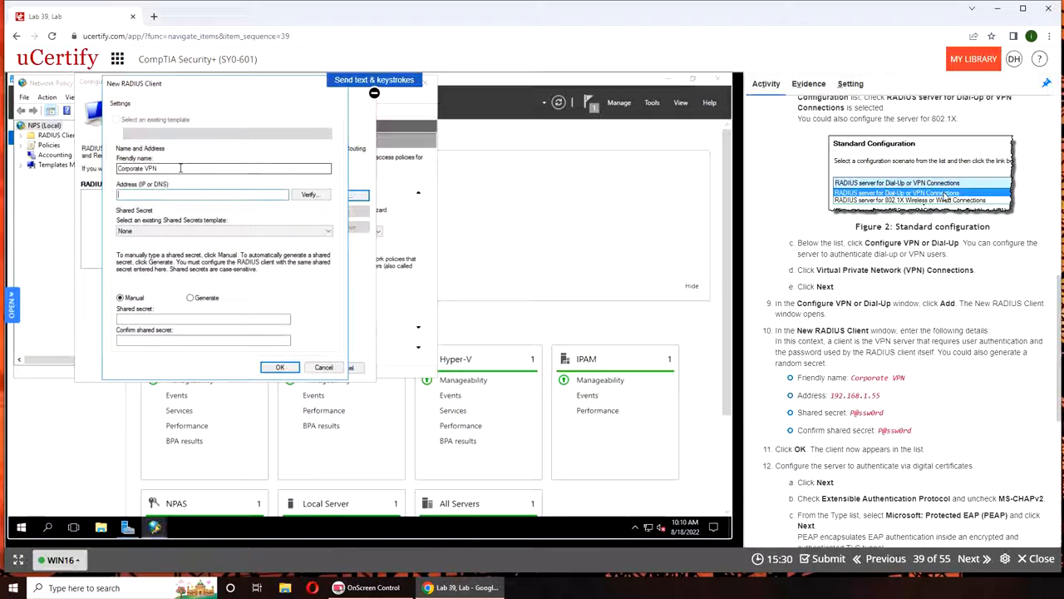
text(192.168.1.55)
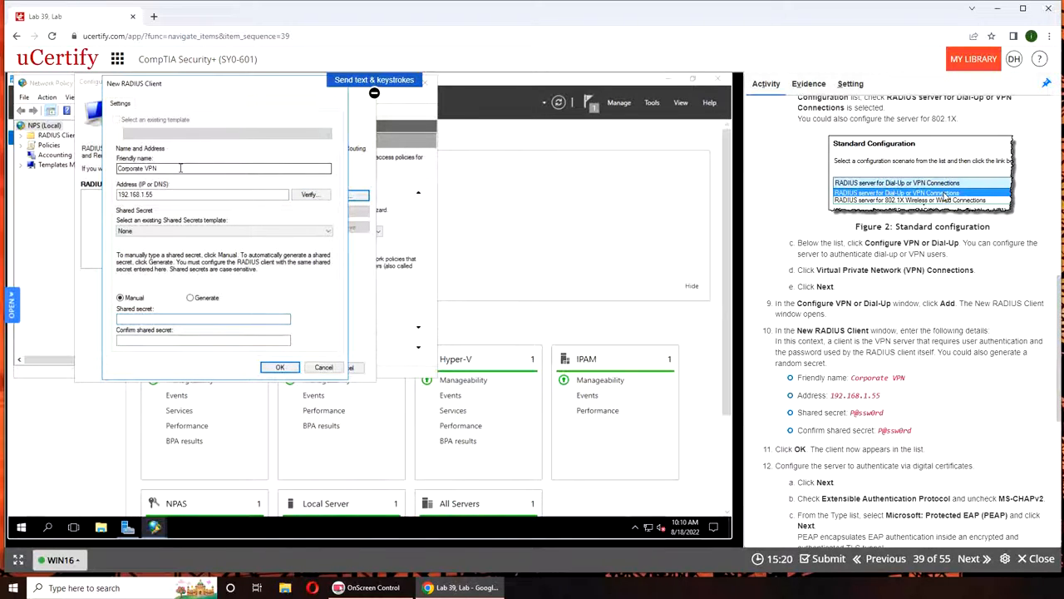
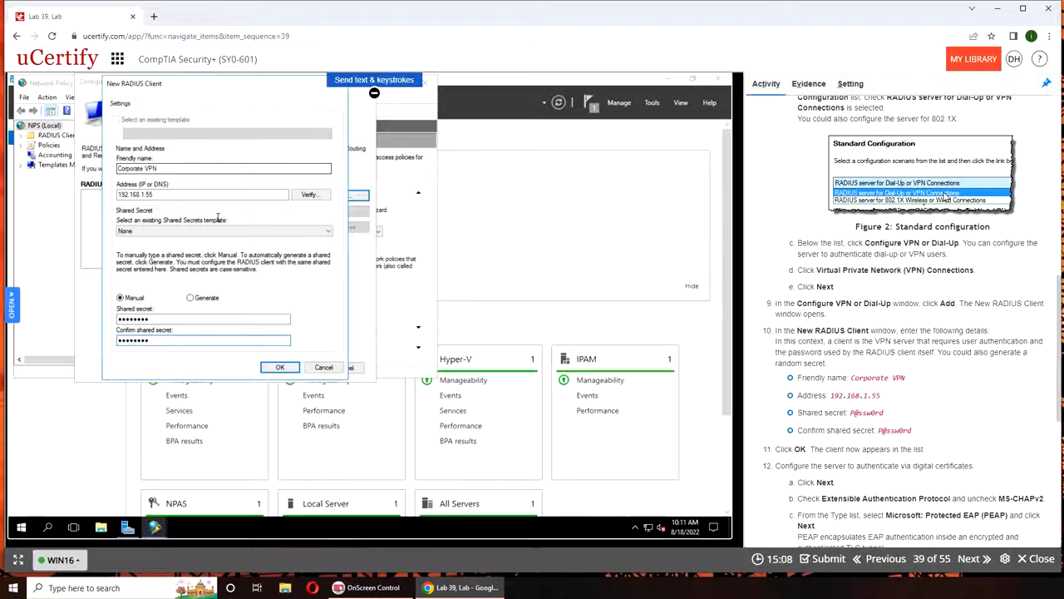
click(280, 367)
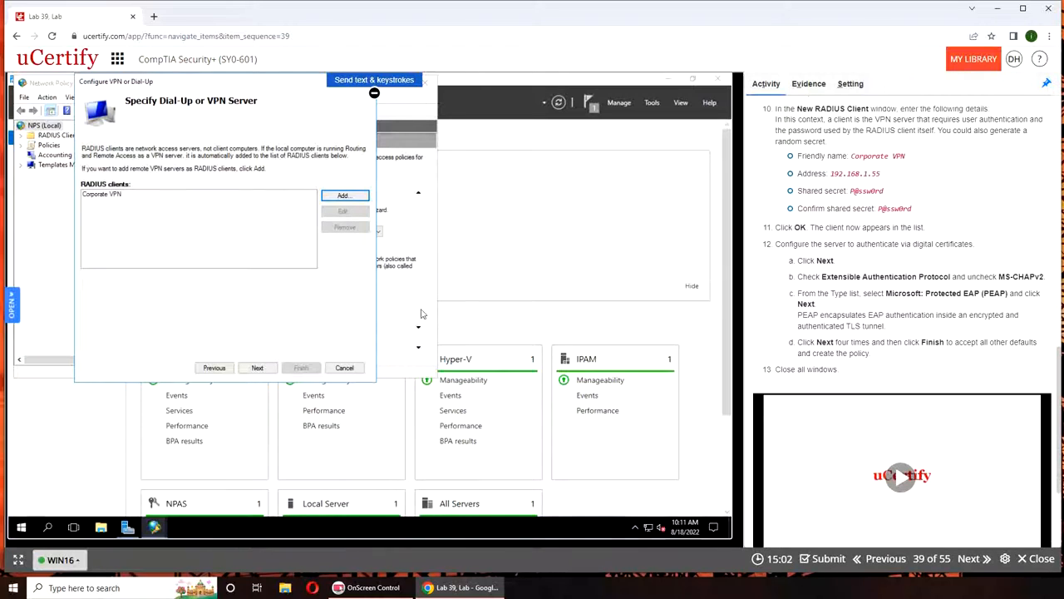
Step: Enable Extensible Authentication Protocol with Microsoft: Protected EAP (PEAP) and continue to user groups
click(256, 367)
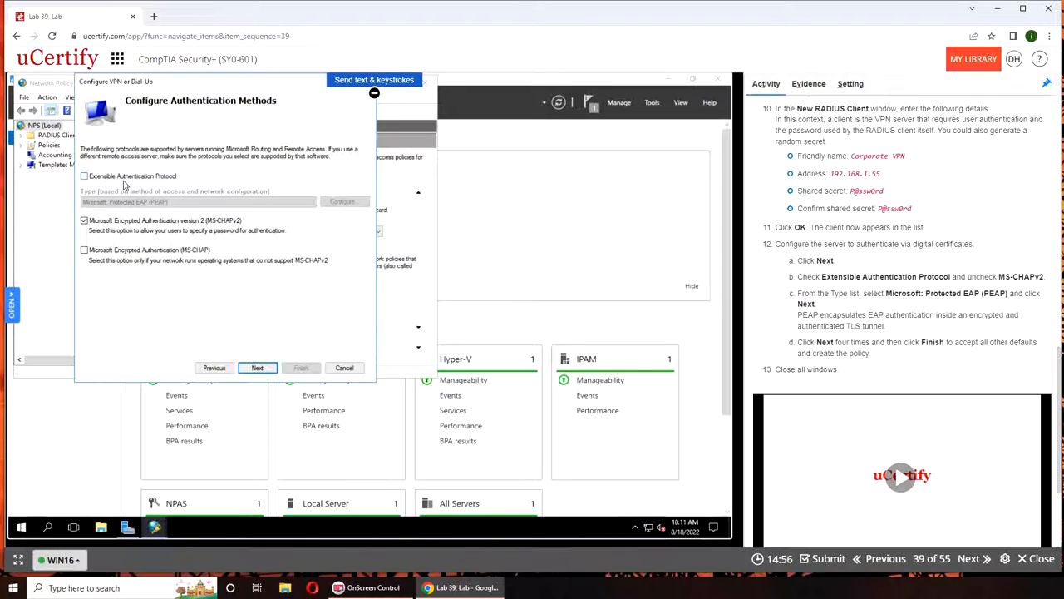
click(86, 176)
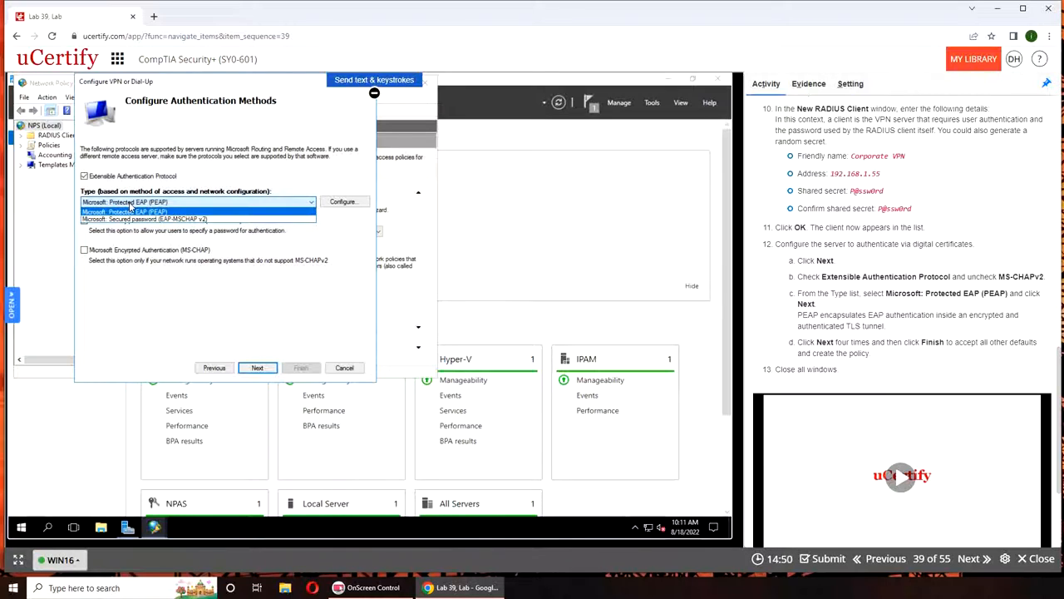
click(125, 210)
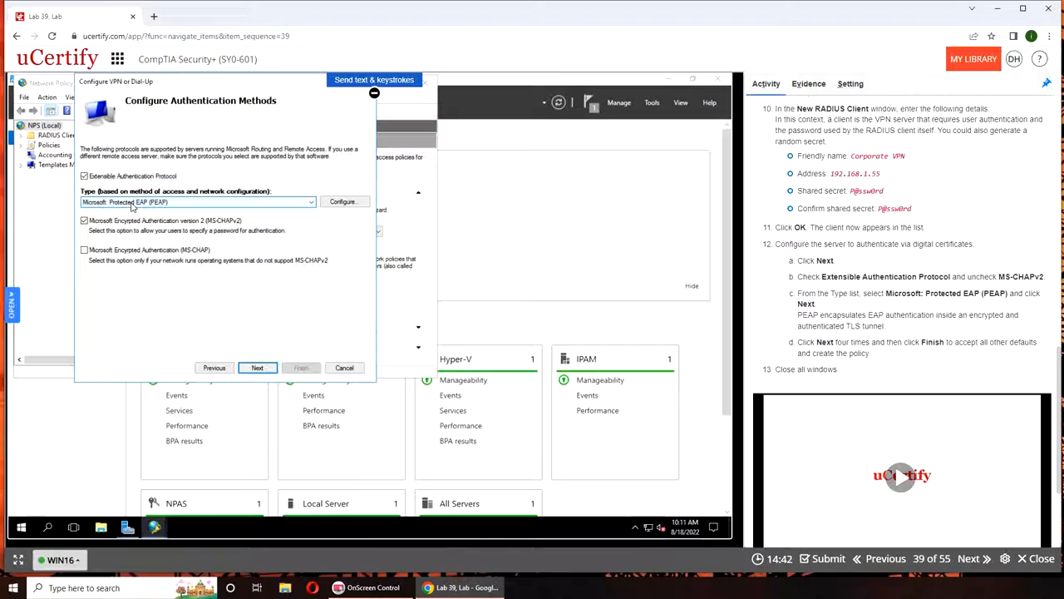
mouse_move(147, 211)
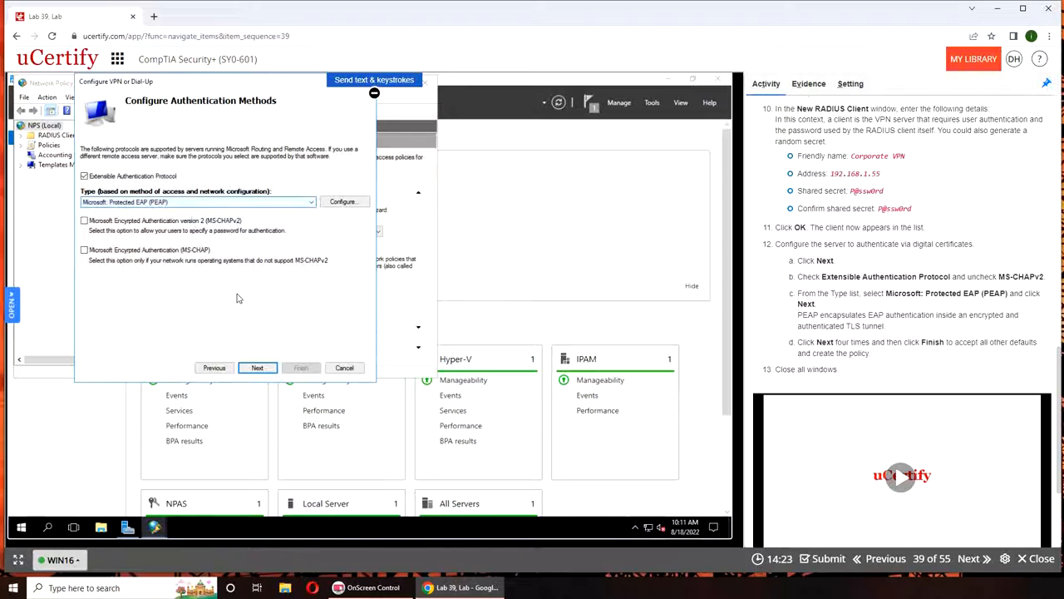
click(256, 368)
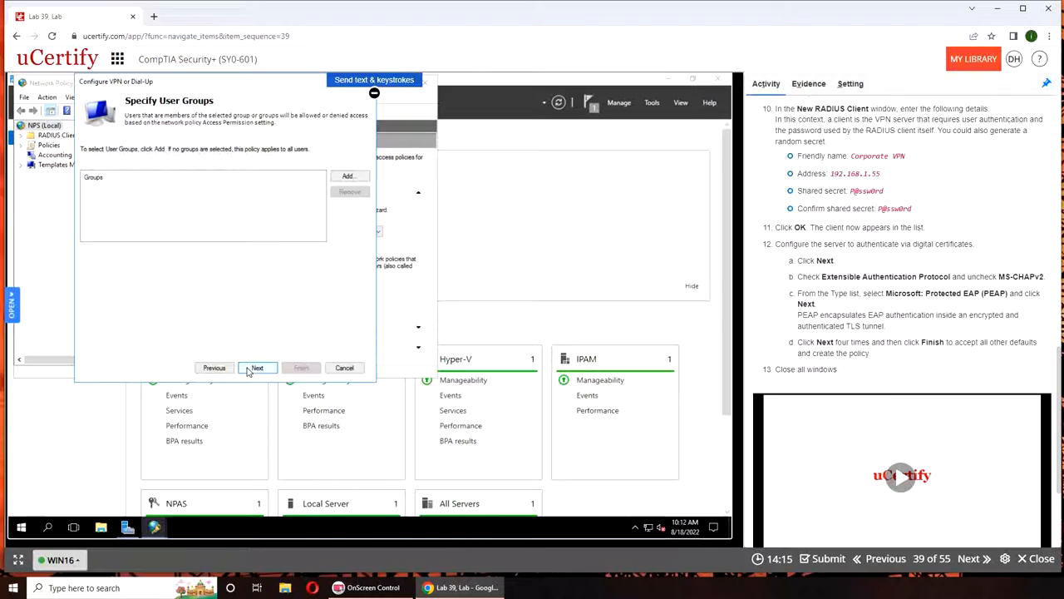
Step: Skip the User Groups, IP Filters and Realm Name pages and finish the wizard to create the policies
click(256, 367)
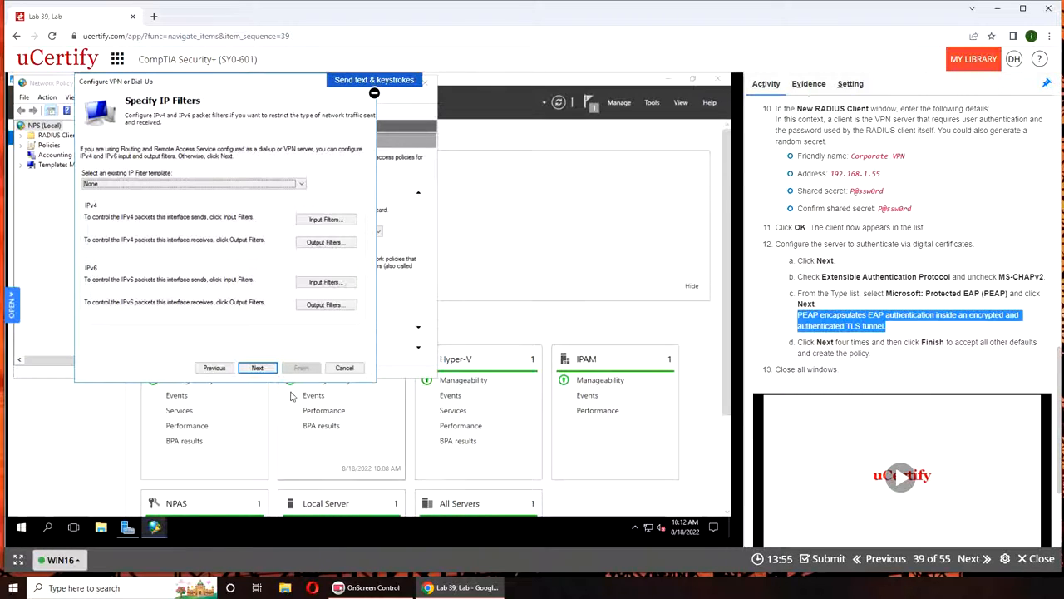
click(256, 368)
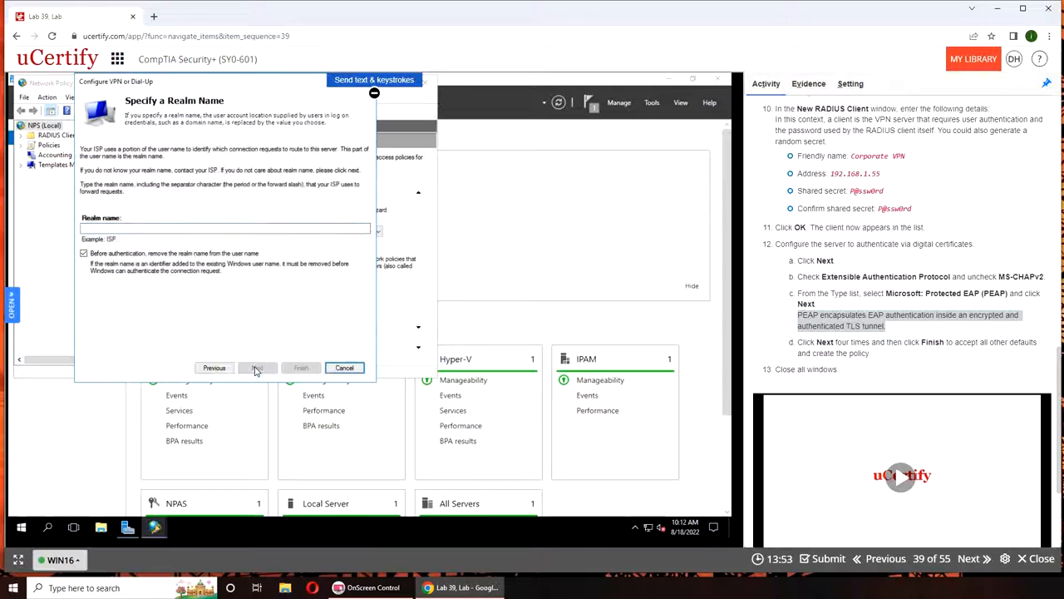
click(256, 367)
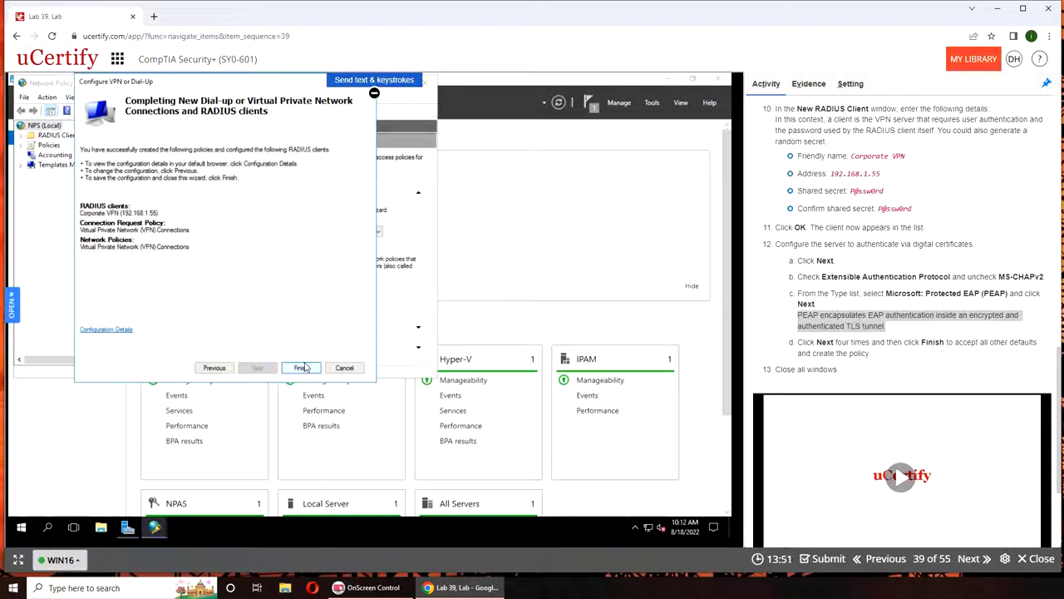
click(300, 367)
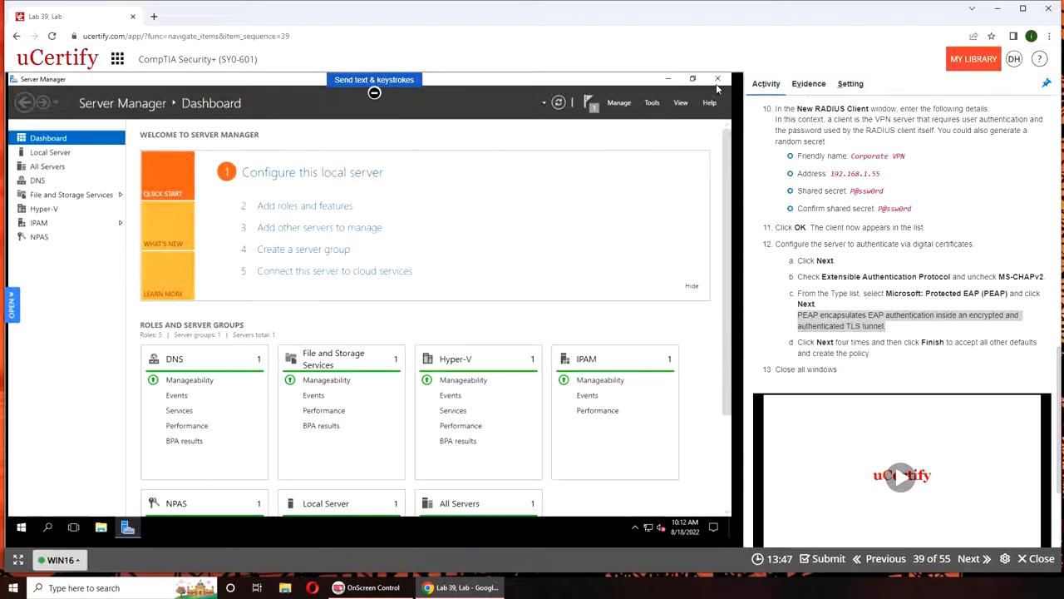
Step: Close Server Manager so the lab grades the task Correct
click(717, 78)
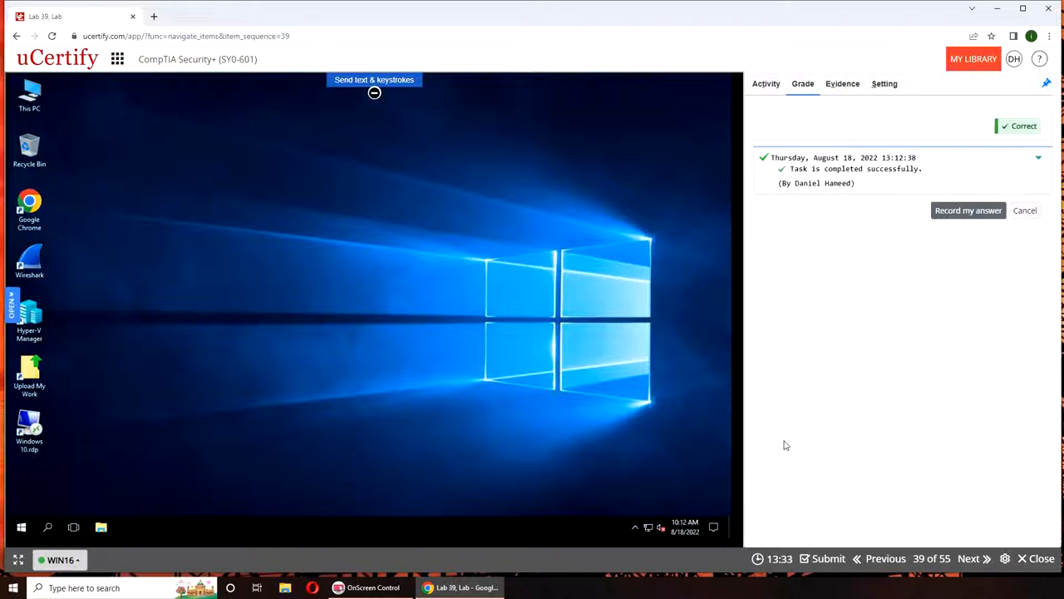
mouse_move(695, 423)
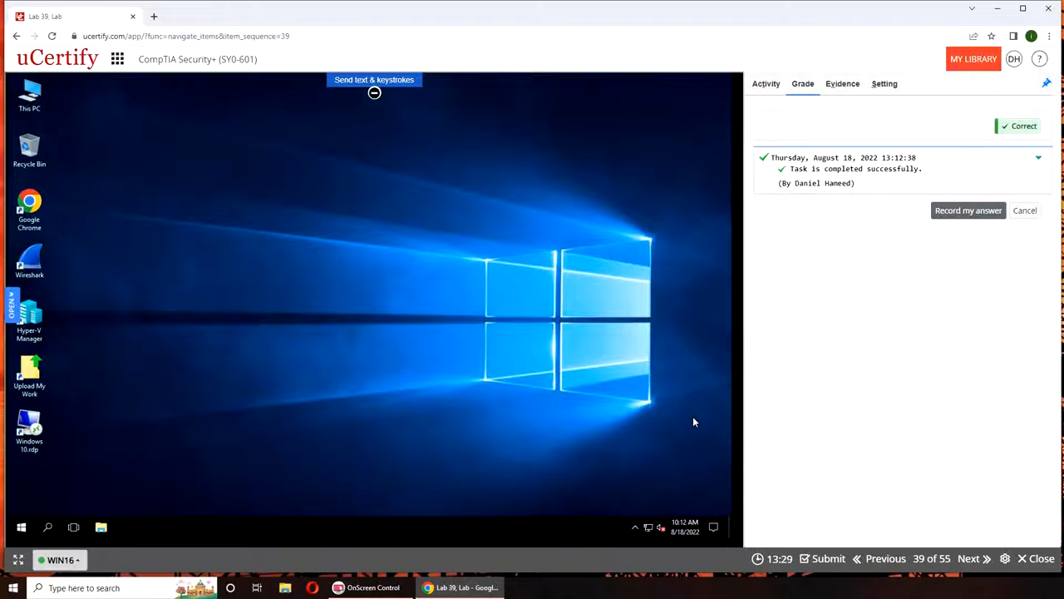
mouse_move(716, 446)
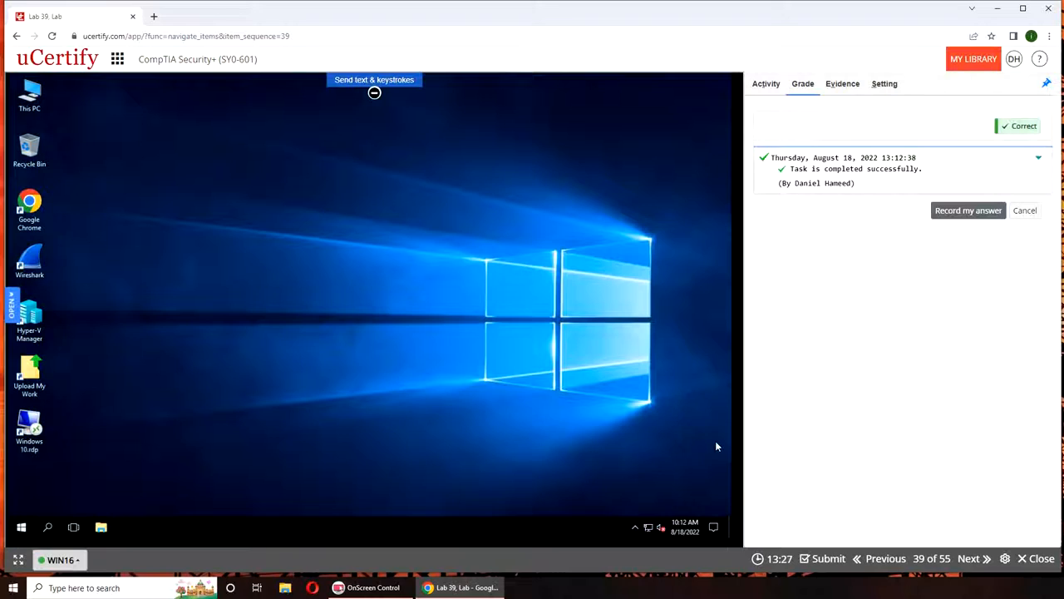
mouse_move(902, 422)
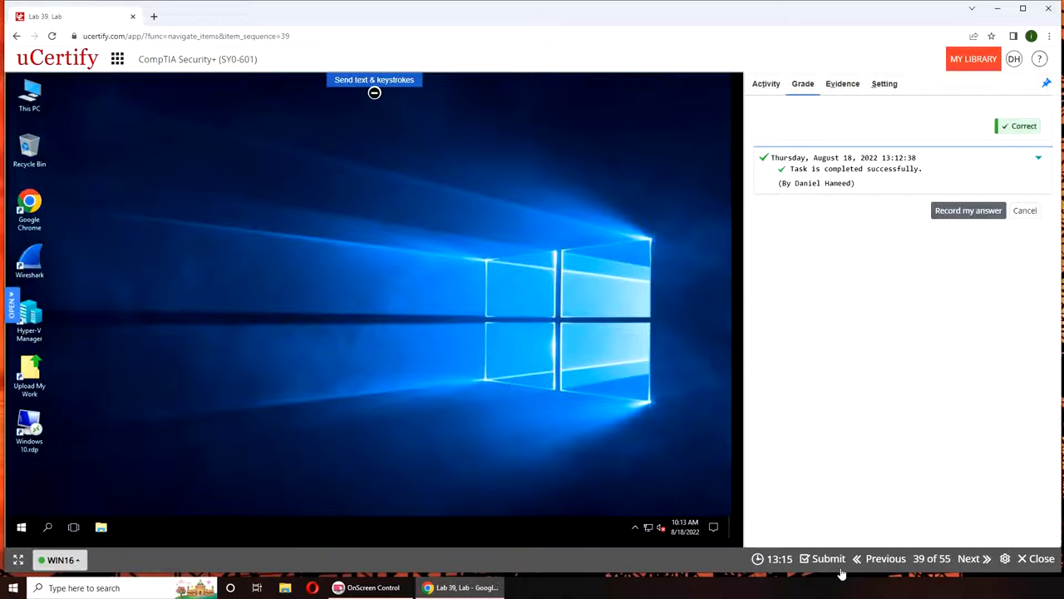
mouse_move(828, 558)
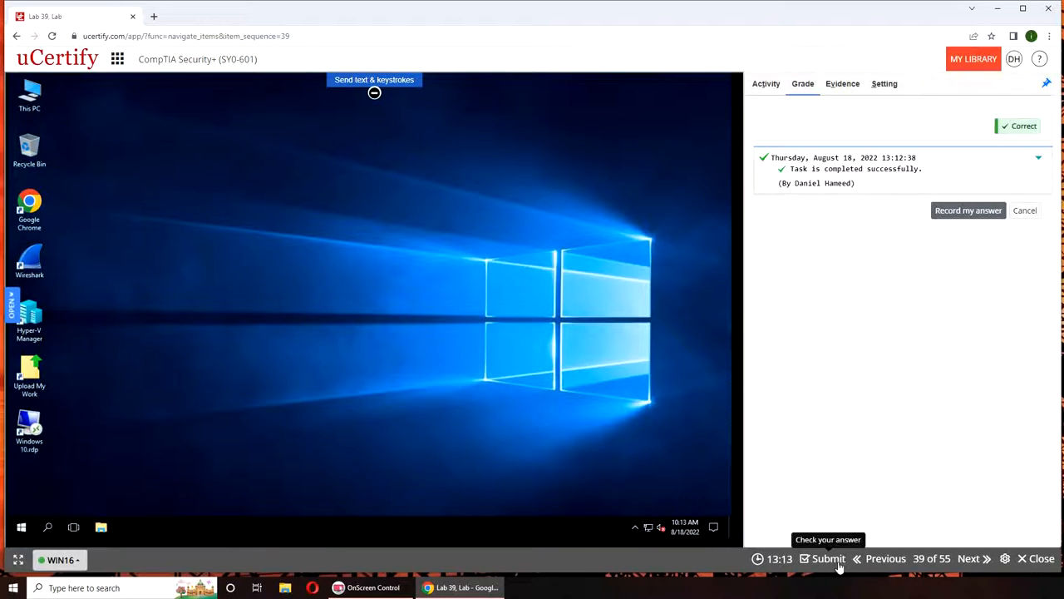